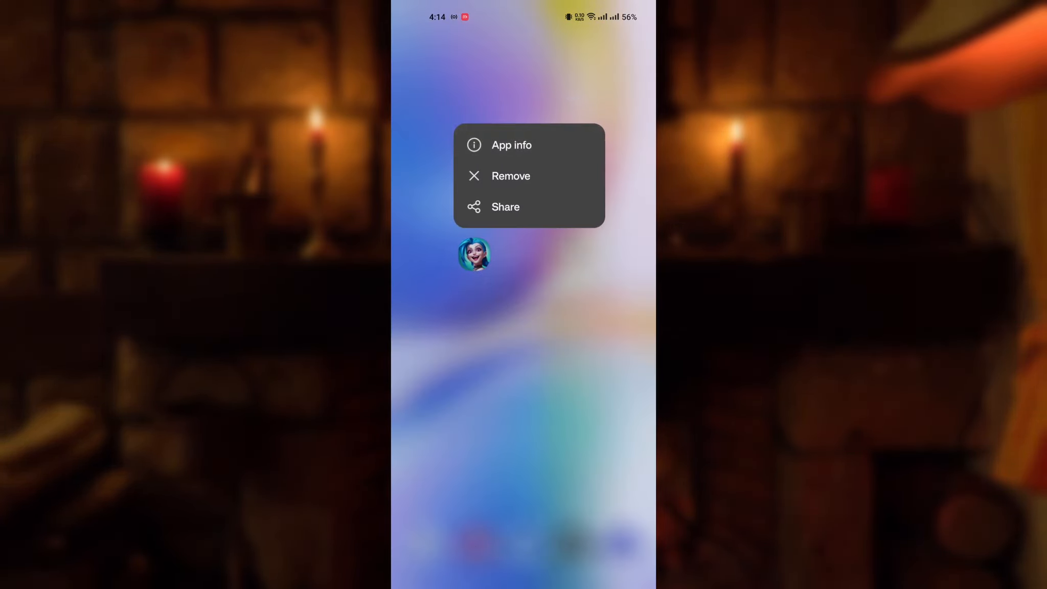
Step: Show Wild Rift's App info page and head into its Permissions list
{"action": "left_click", "coordinate": [511, 145]}
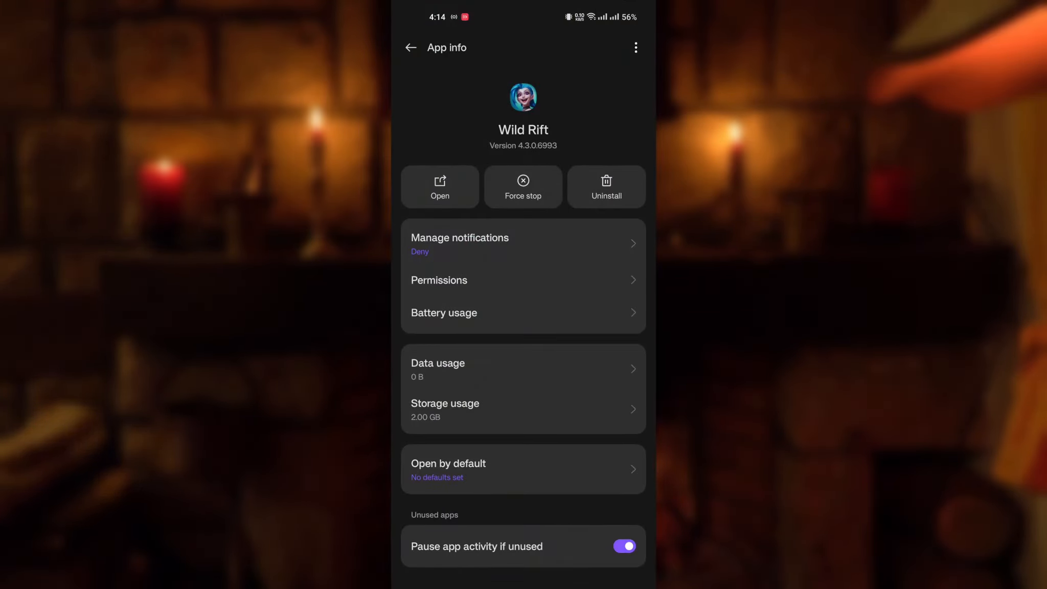
{"action": "left_click", "coordinate": [523, 281]}
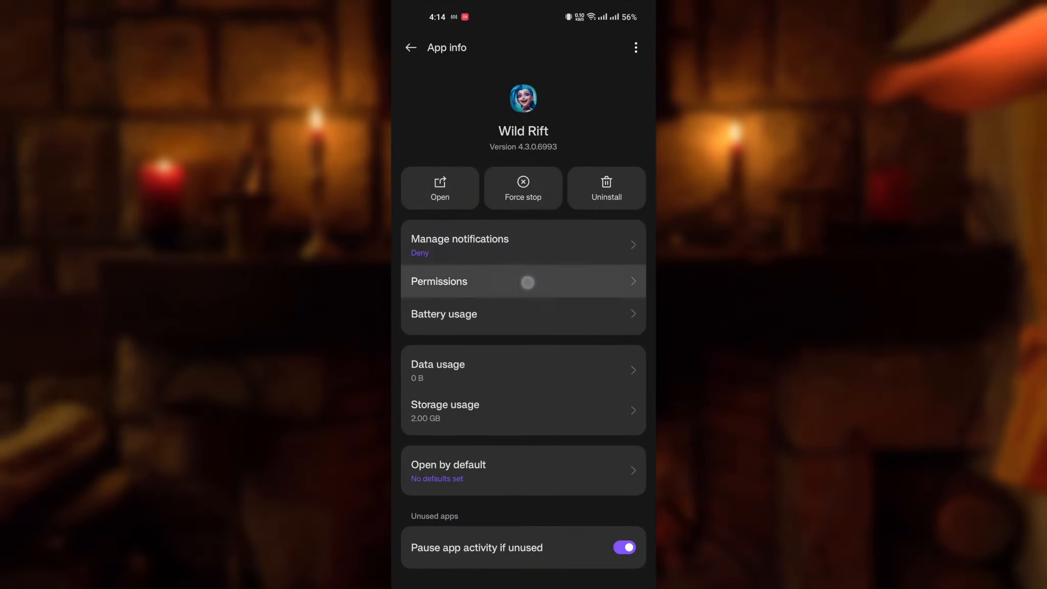
Step: Allow Wild Rift's Music and audio permission and confirm Photos and videos access
{"action": "left_click", "coordinate": [523, 282]}
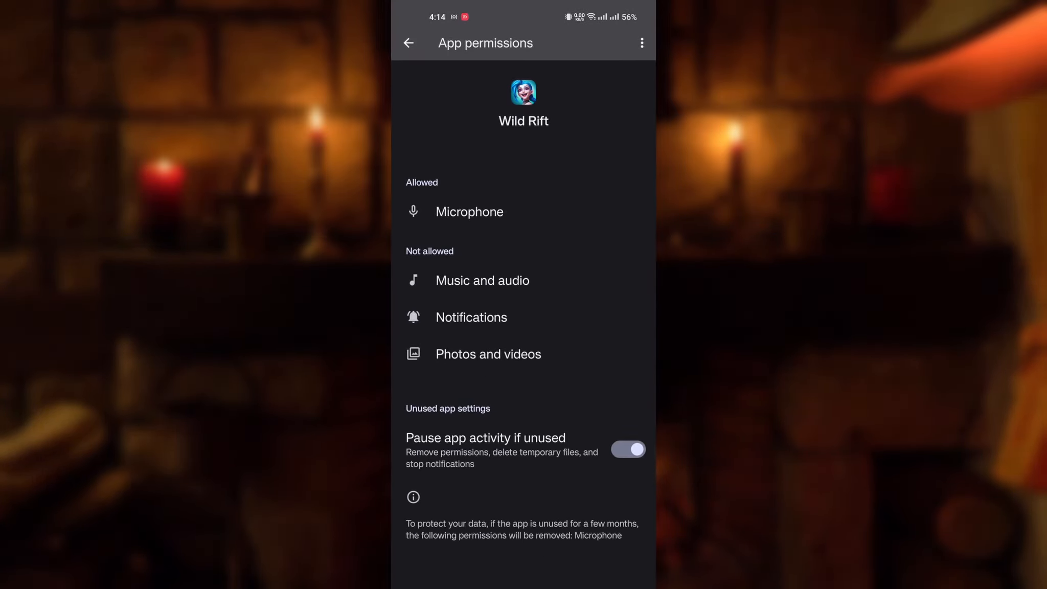
{"action": "left_click", "coordinate": [483, 280]}
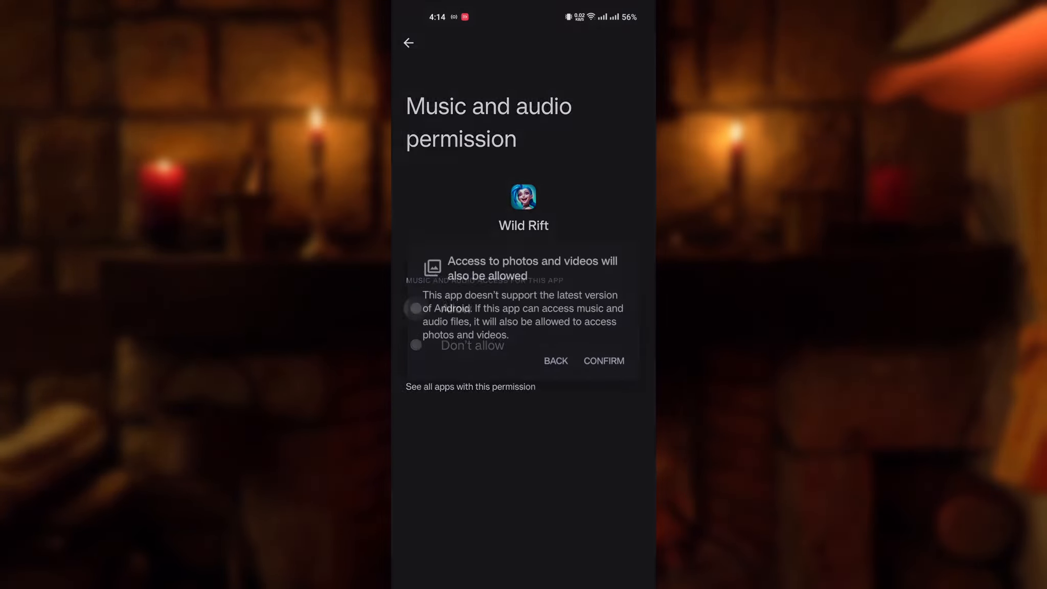
{"action": "left_click", "coordinate": [415, 307]}
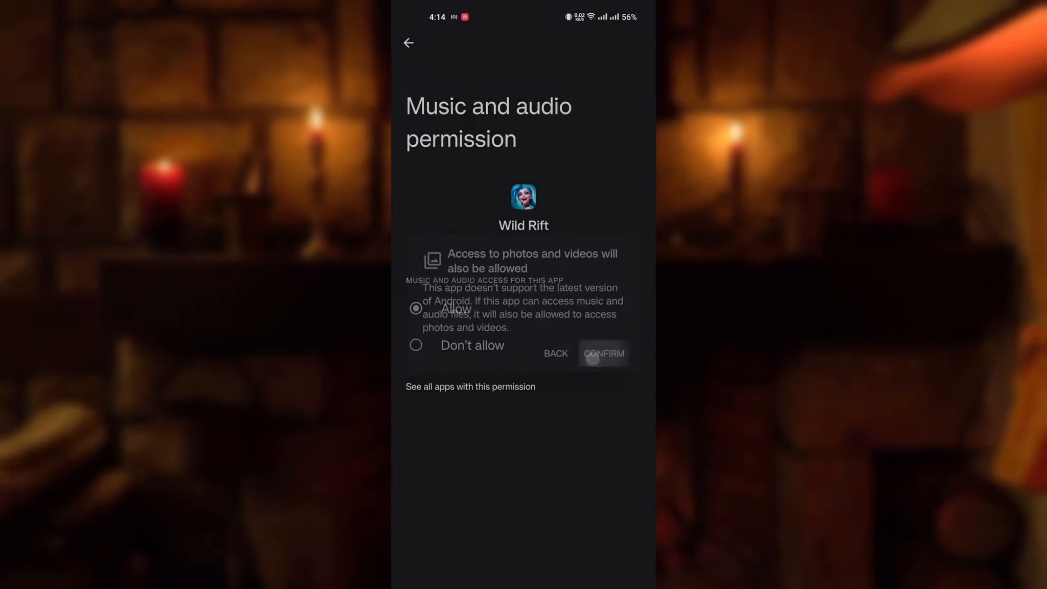
{"action": "left_click", "coordinate": [603, 354]}
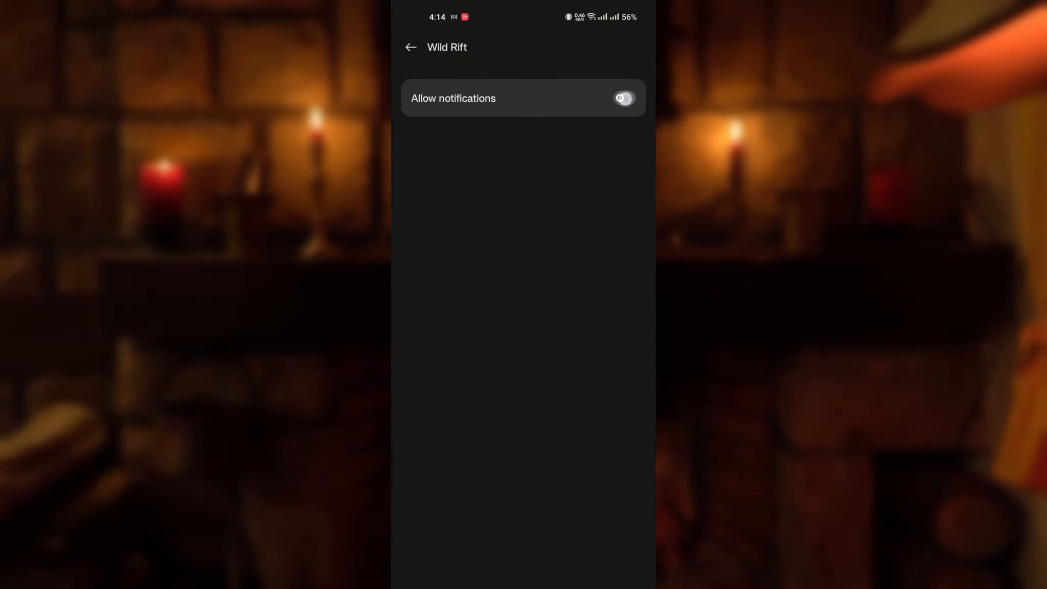
Step: Turn on Allow notifications for Wild Rift and return to its App info page
{"action": "left_click", "coordinate": [411, 46]}
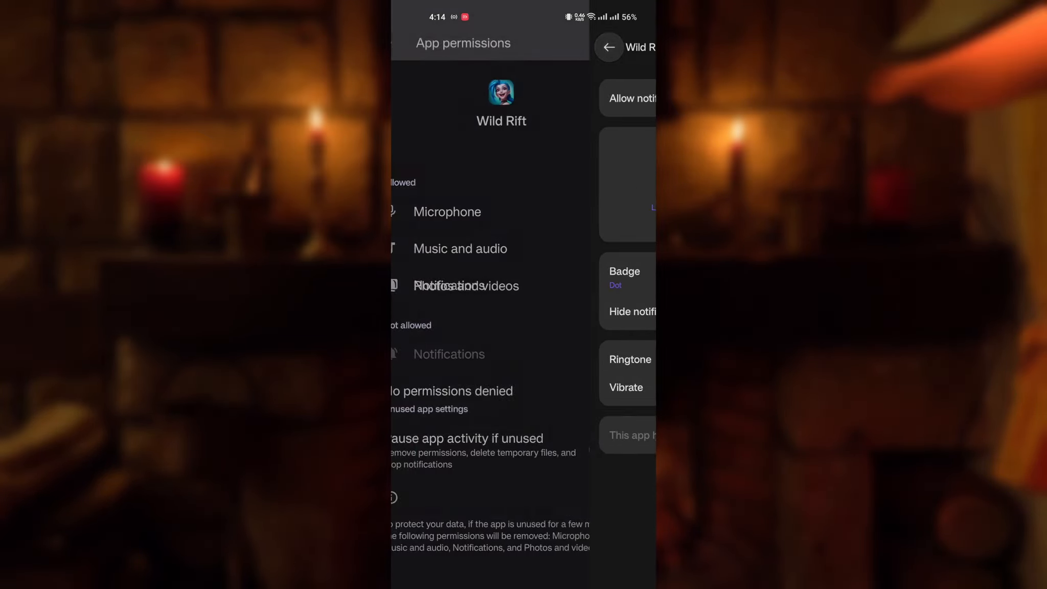
{"action": "left_click", "coordinate": [609, 47]}
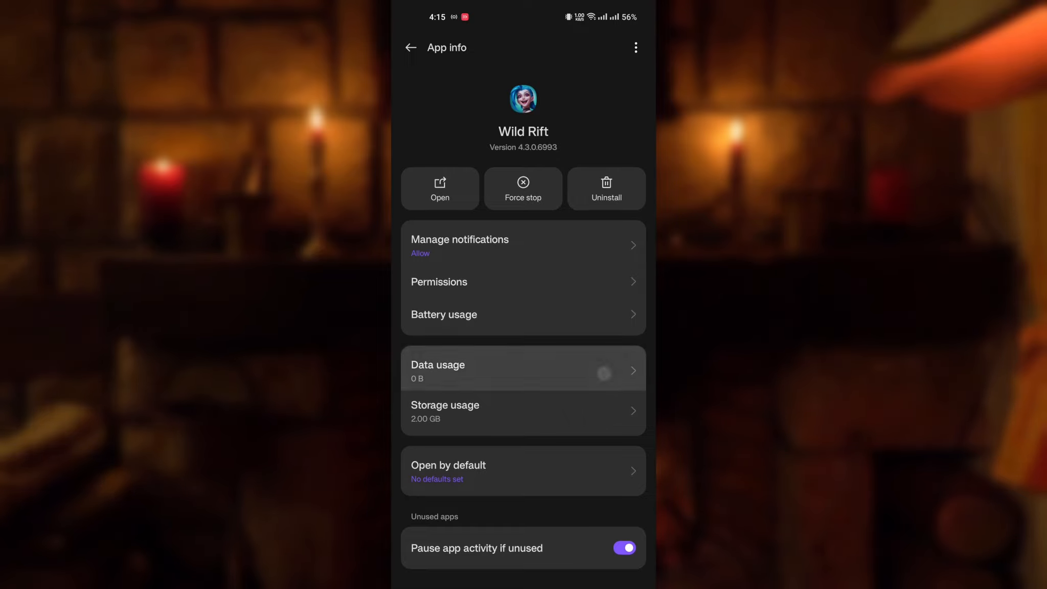
Step: In Data usage, switch off Disable Wi-Fi and switch on Background data for Wild Rift
{"action": "left_click", "coordinate": [438, 370]}
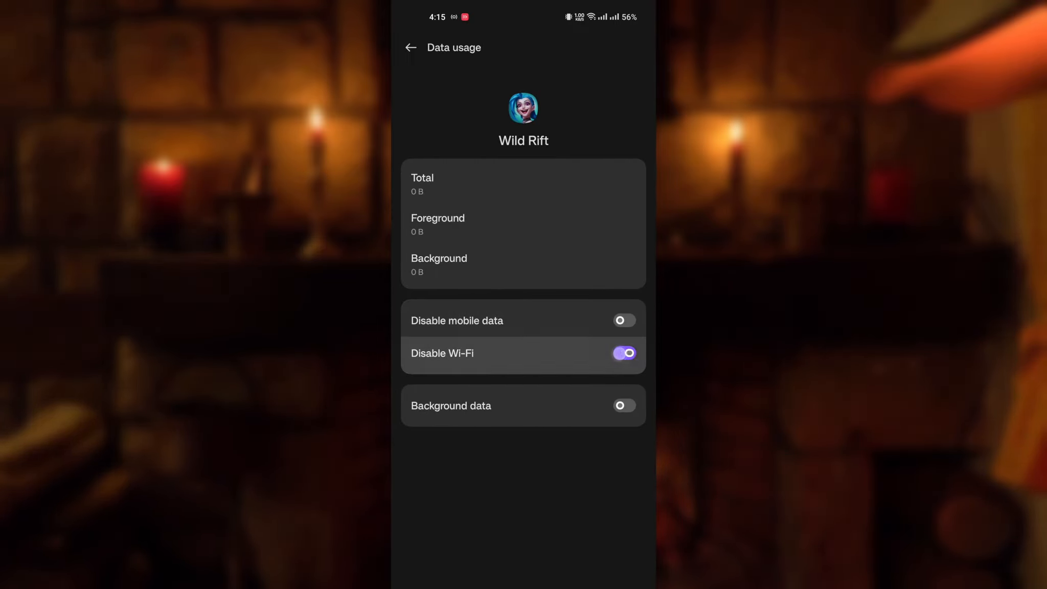
{"action": "left_click", "coordinate": [623, 354]}
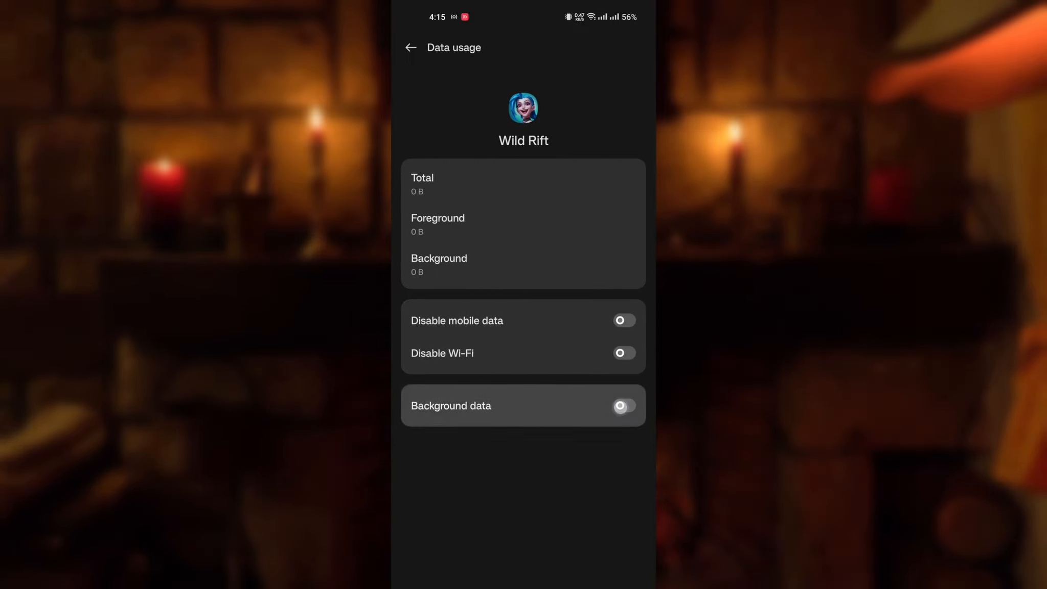
{"action": "left_click", "coordinate": [412, 47]}
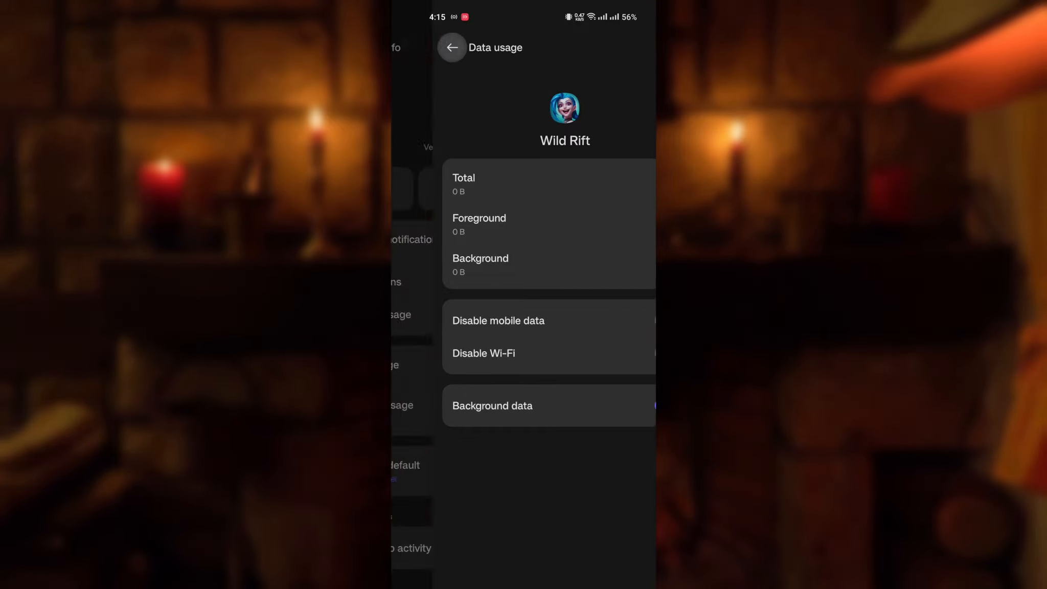
{"action": "left_click", "coordinate": [452, 47]}
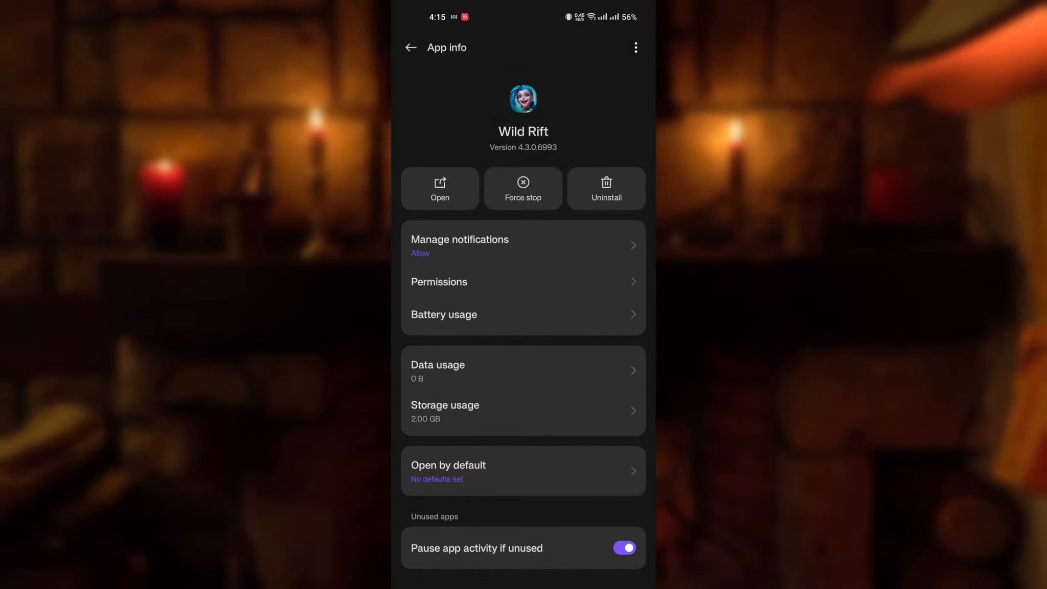
Step: In Storage usage, clear Wild Rift's cache and delete its app data
{"action": "left_click", "coordinate": [524, 410]}
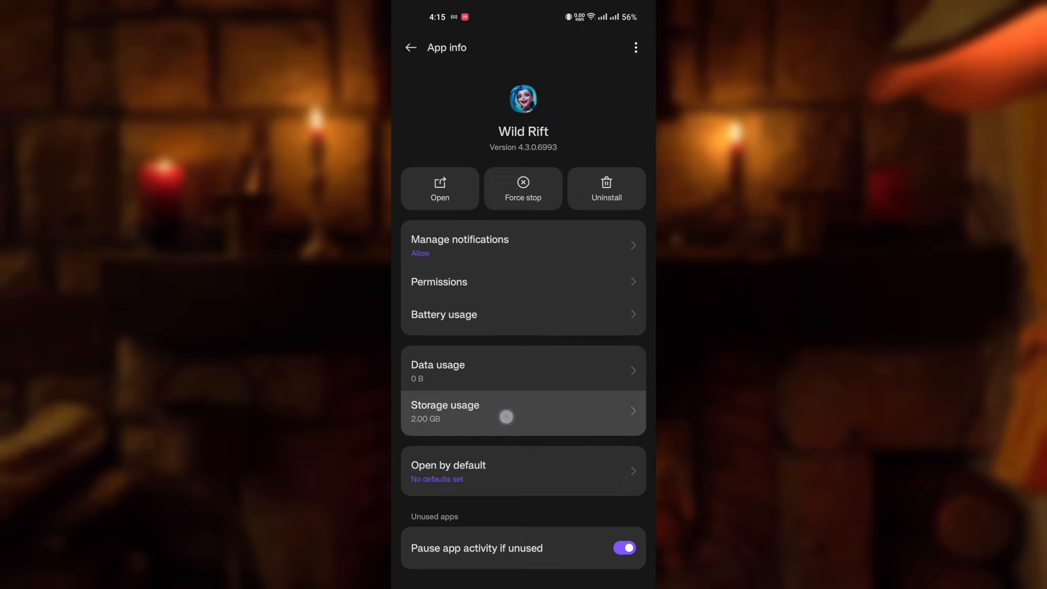
{"action": "left_click", "coordinate": [523, 411]}
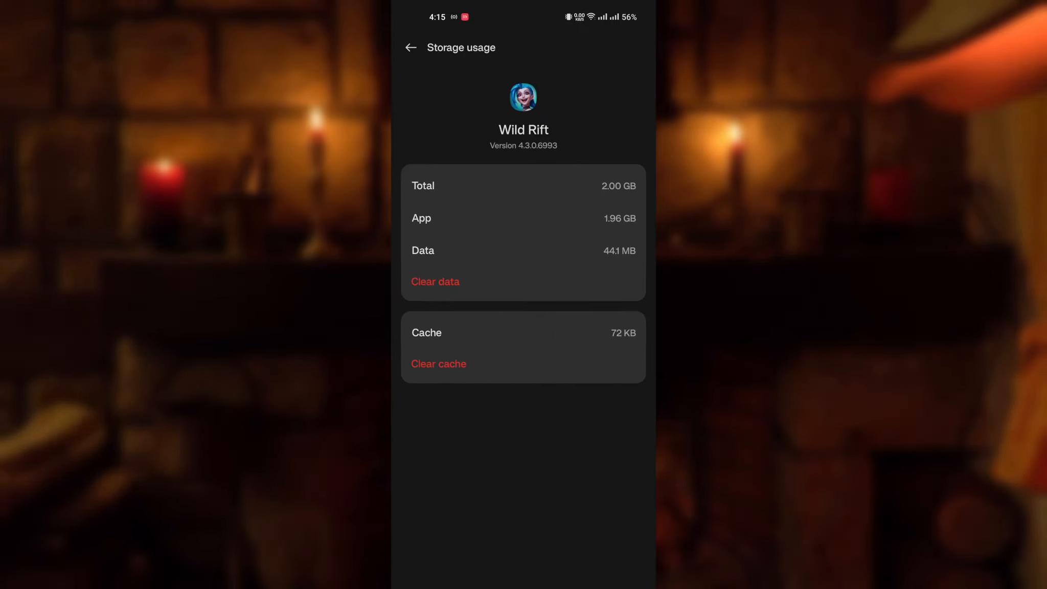
{"action": "left_click", "coordinate": [438, 364]}
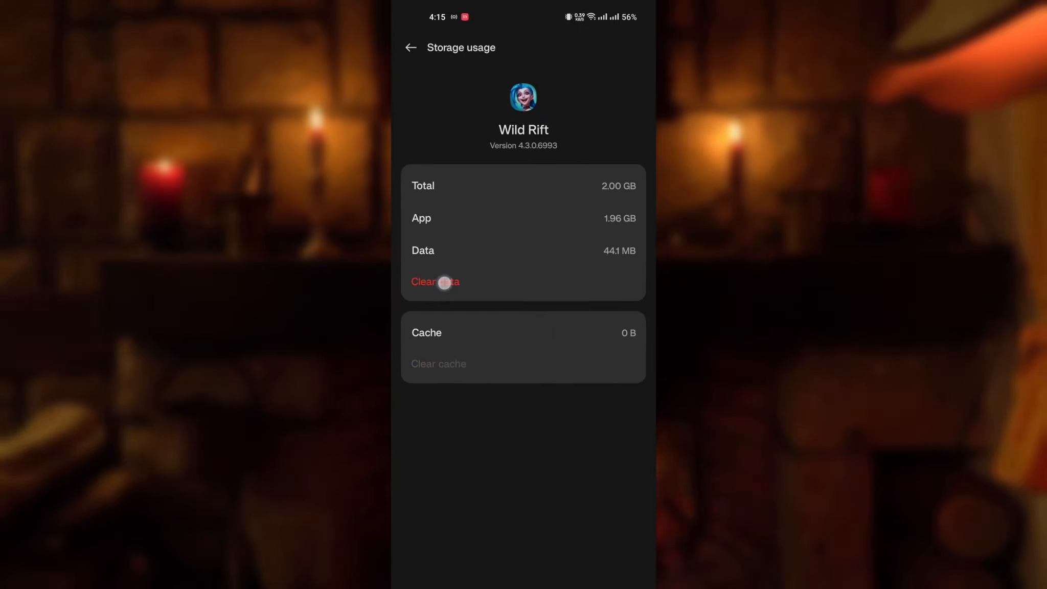
{"action": "left_click", "coordinate": [435, 281]}
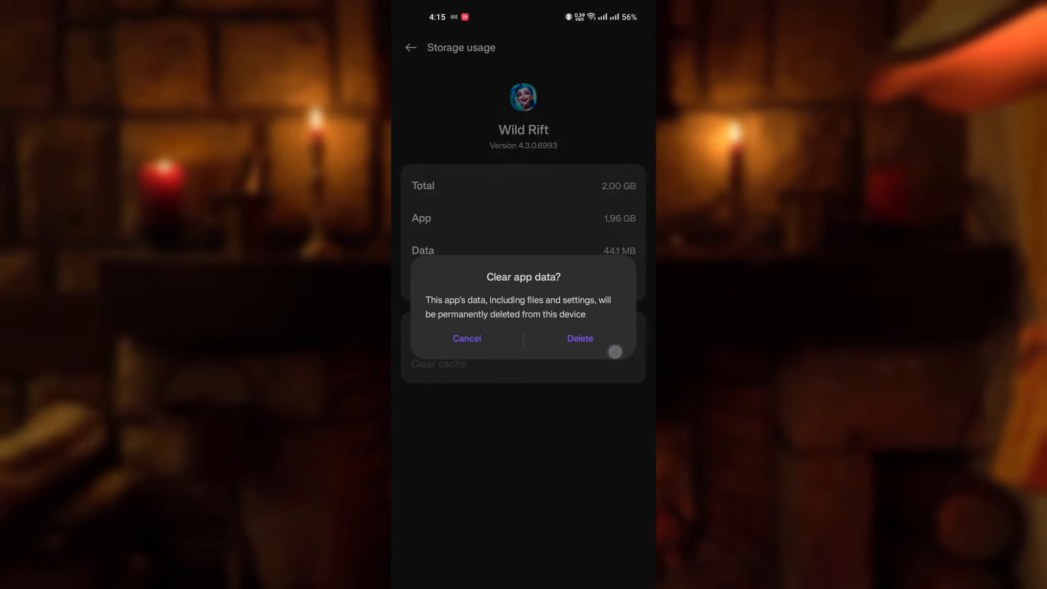
{"action": "left_click", "coordinate": [579, 338]}
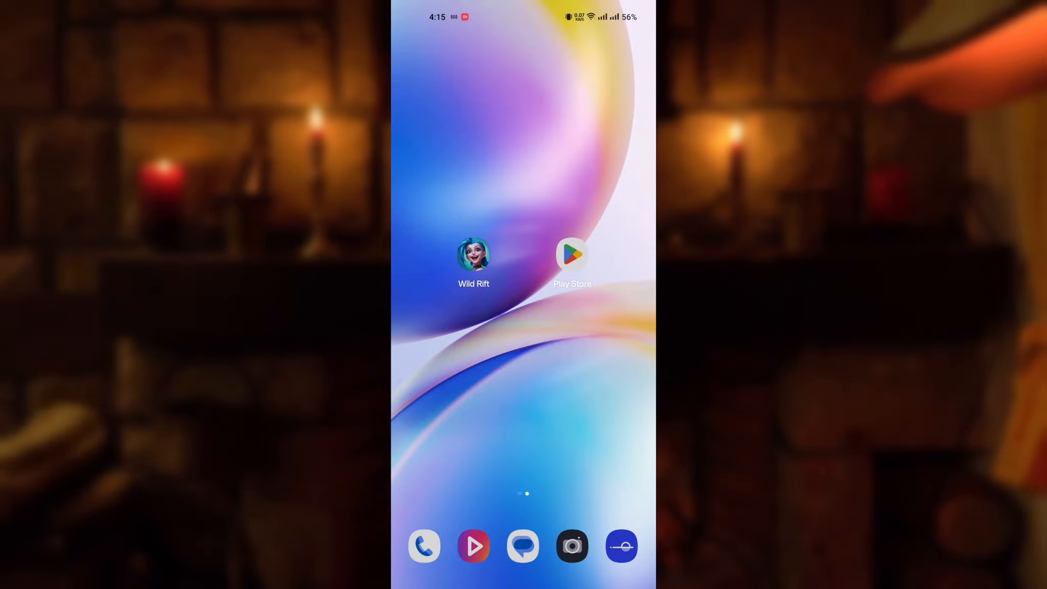
Step: Search Play Store via the recent '1.1.1.1.vpn' suggestion and launch 1.1.1.1 + WARP
{"action": "left_click", "coordinate": [572, 257]}
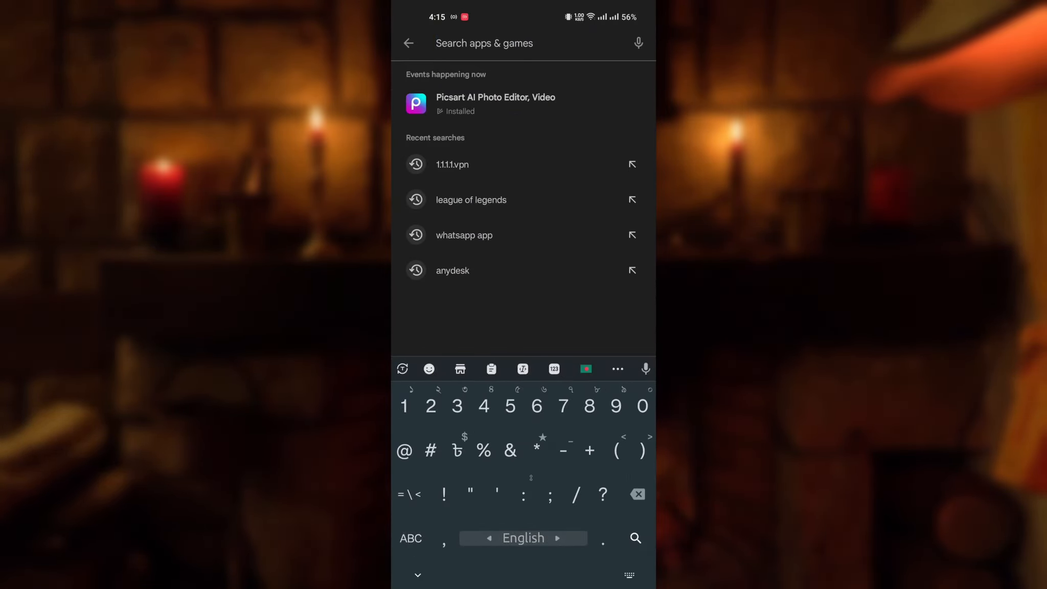
{"action": "type", "text": "1"}
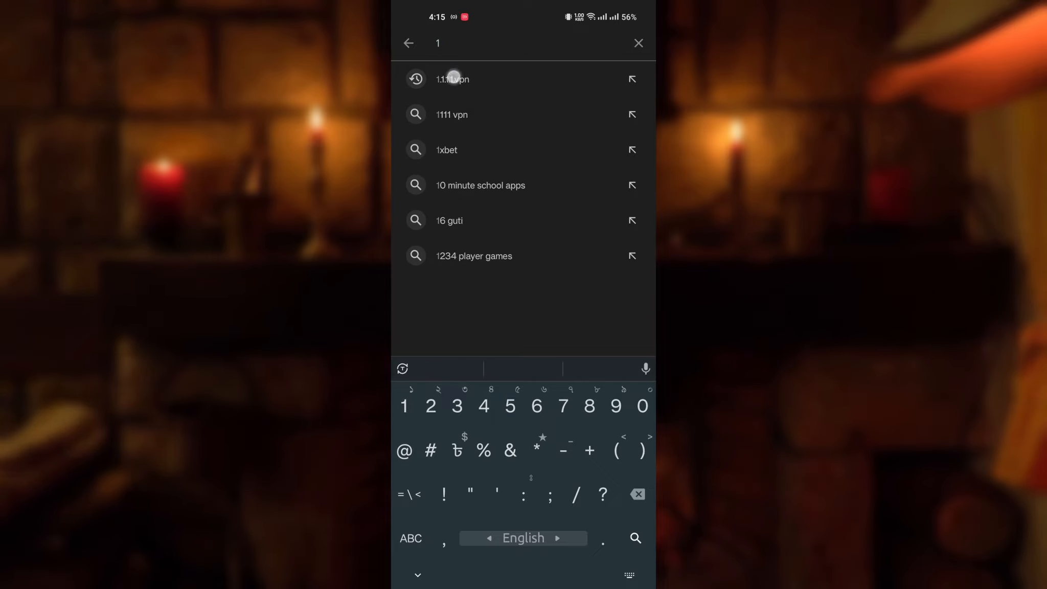
{"action": "left_click", "coordinate": [453, 79]}
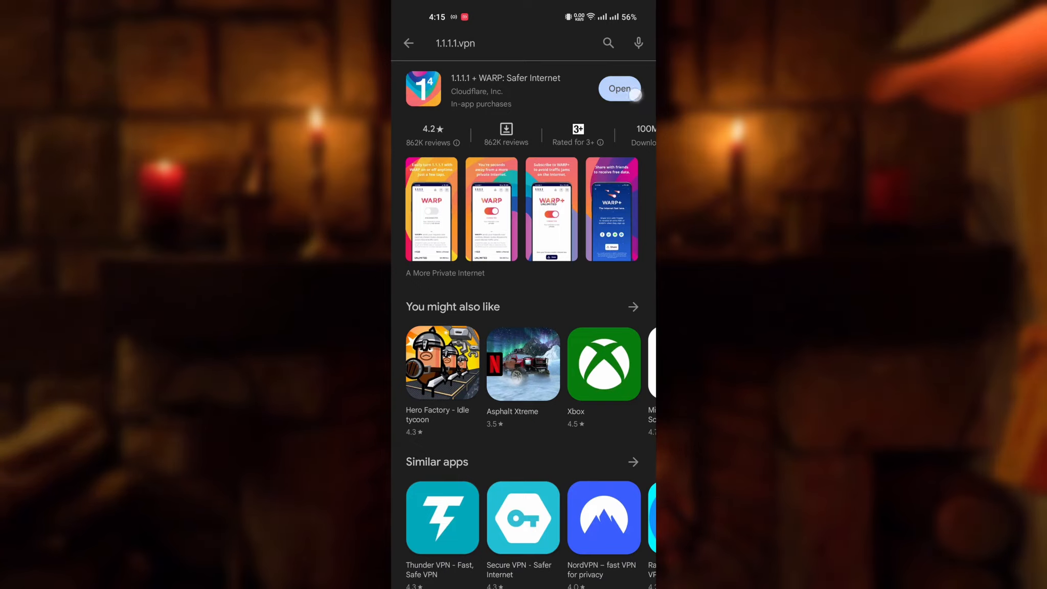
{"action": "left_click", "coordinate": [618, 89]}
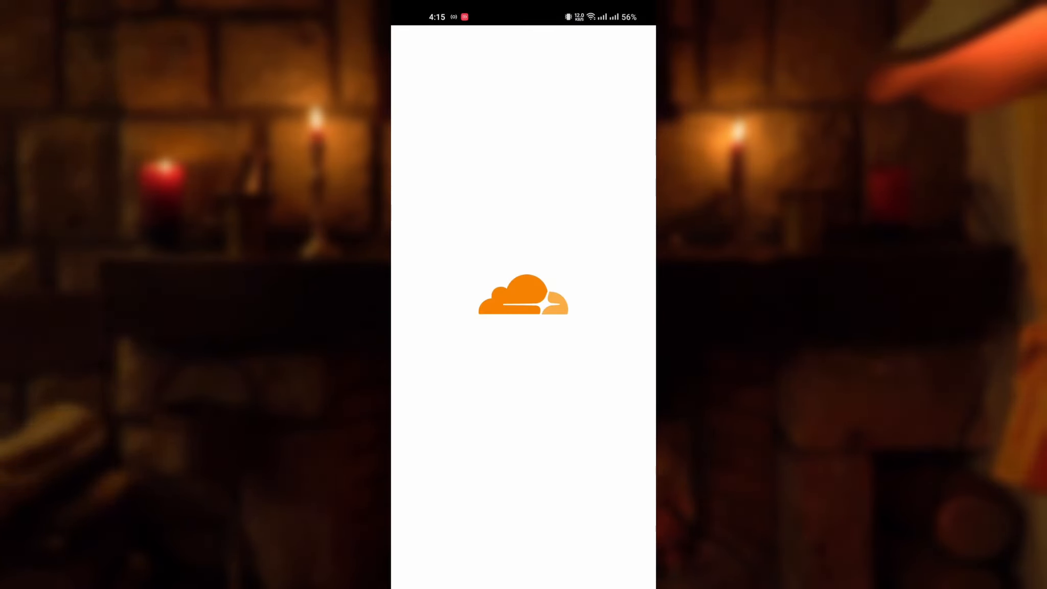